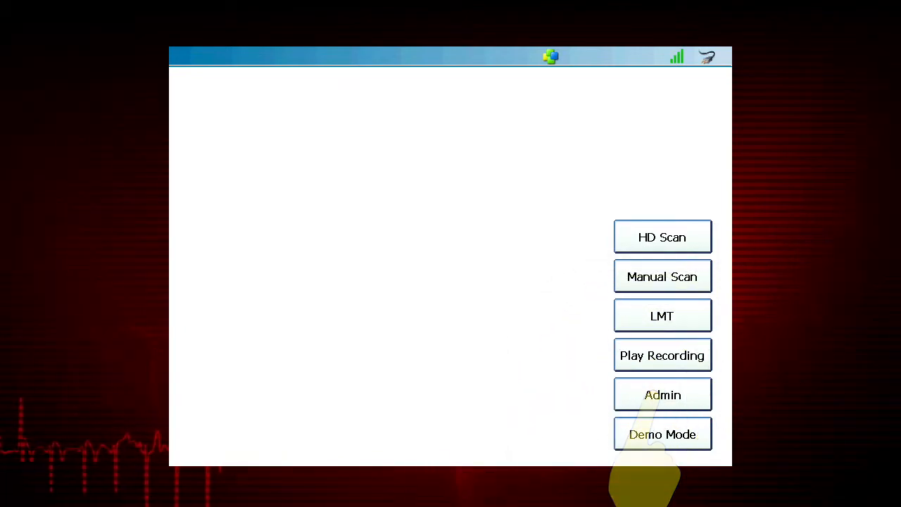
Step: Enter the Admin area from the scan home screen
{"action": "left_click", "coordinate": [662, 394]}
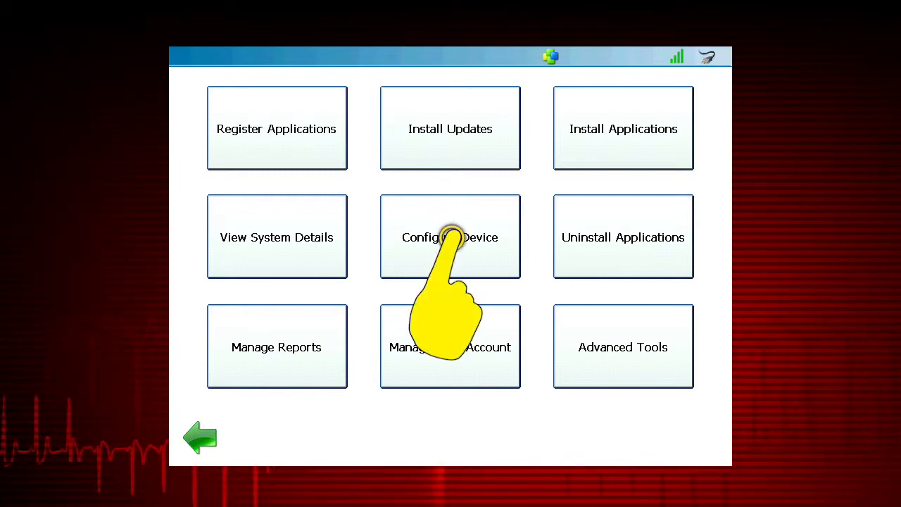
Step: From Configure Device, run and complete the touchscreen calibration
{"action": "left_click", "coordinate": [449, 237]}
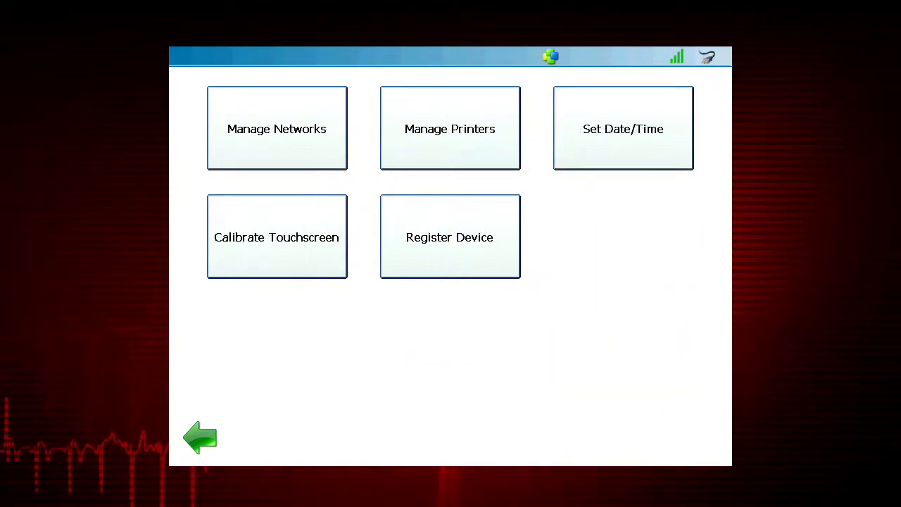
{"action": "left_click", "coordinate": [277, 238]}
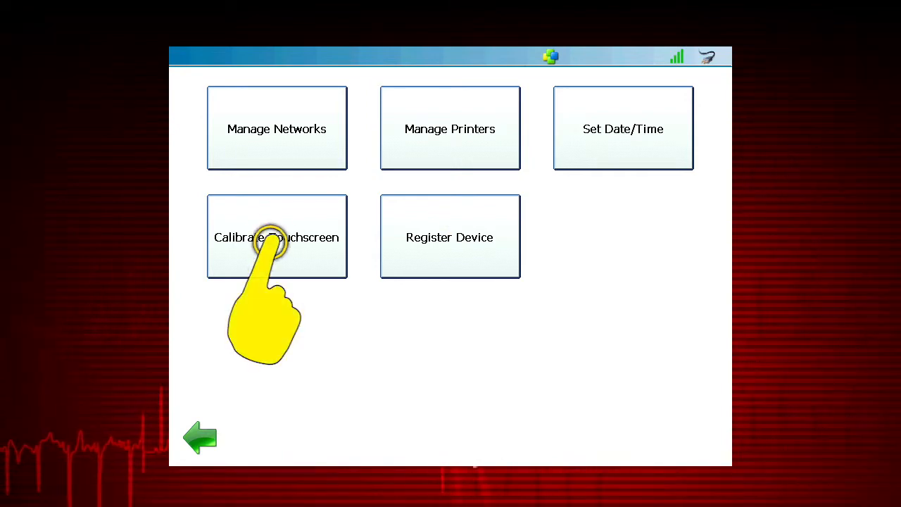
{"action": "left_click", "coordinate": [277, 237]}
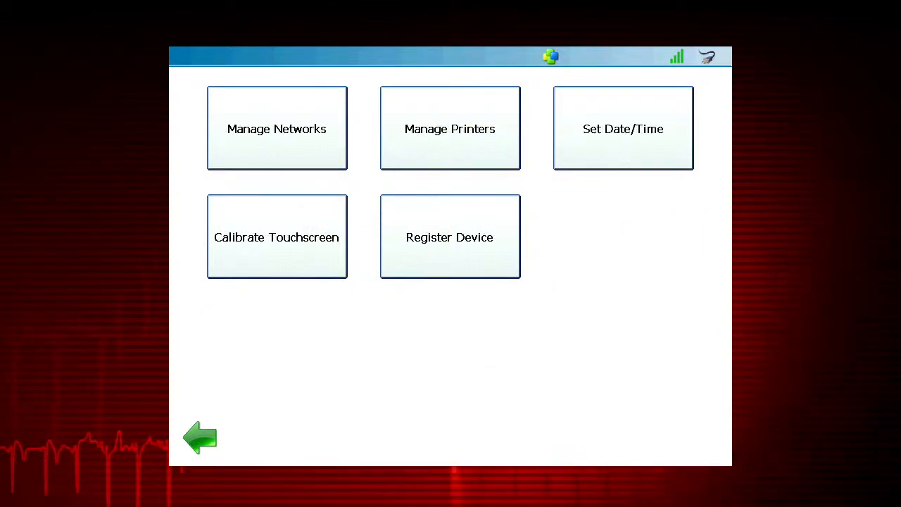
Step: Review Set Date/Time values: April 2, 2015, Eastern Time via the Year, Month, Day and Time Zone lists
{"action": "left_click", "coordinate": [622, 128]}
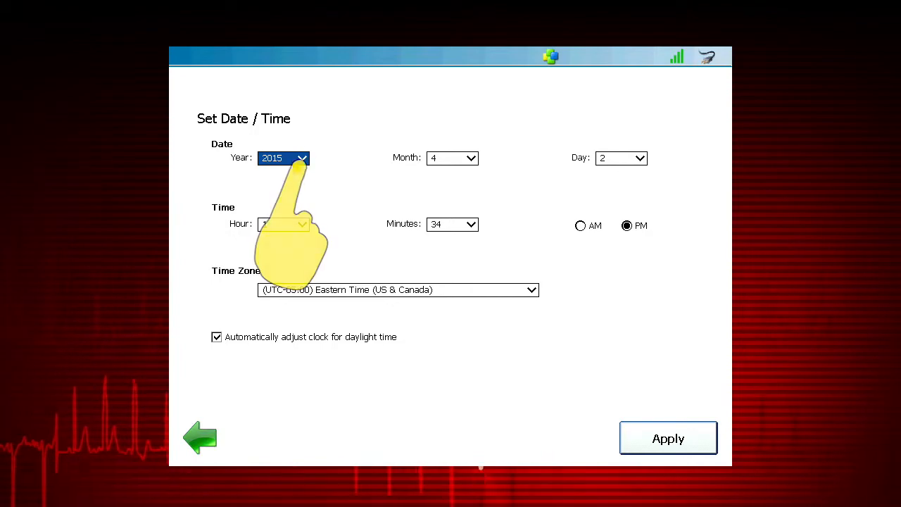
{"action": "left_click", "coordinate": [303, 158]}
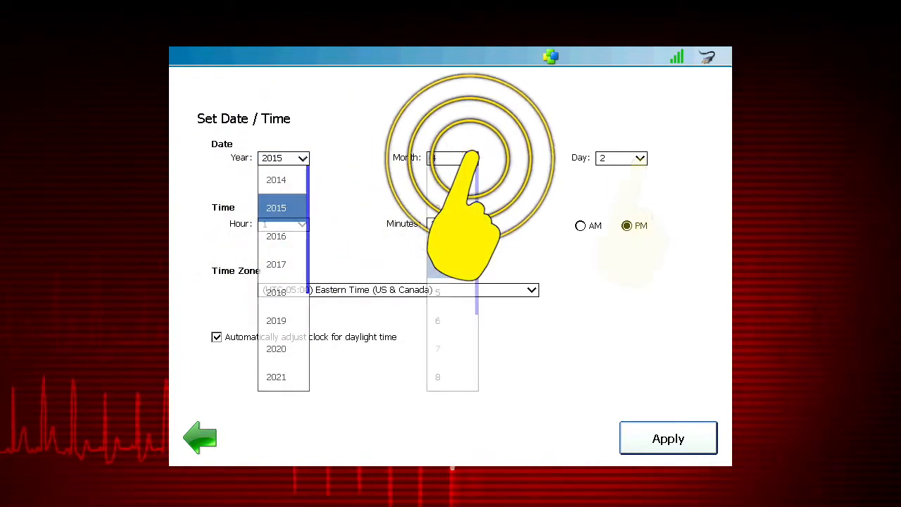
{"action": "left_click", "coordinate": [640, 158]}
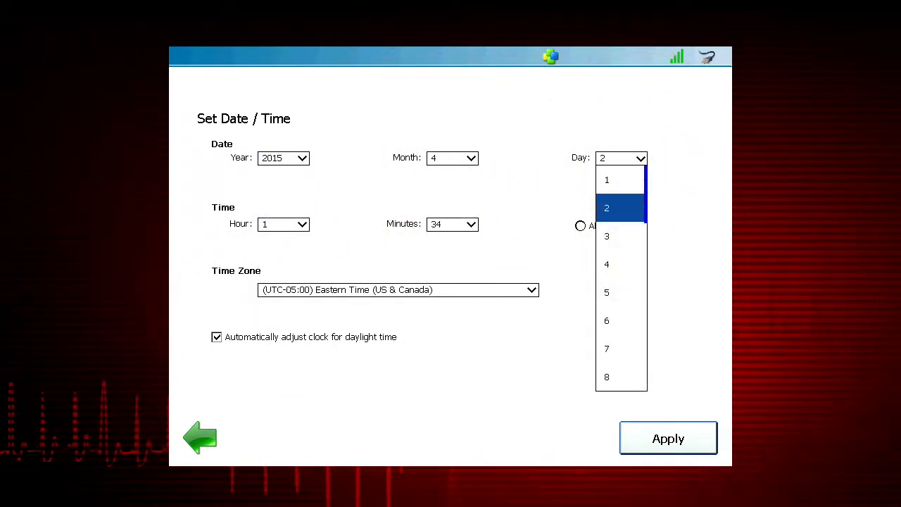
{"action": "left_click", "coordinate": [302, 224]}
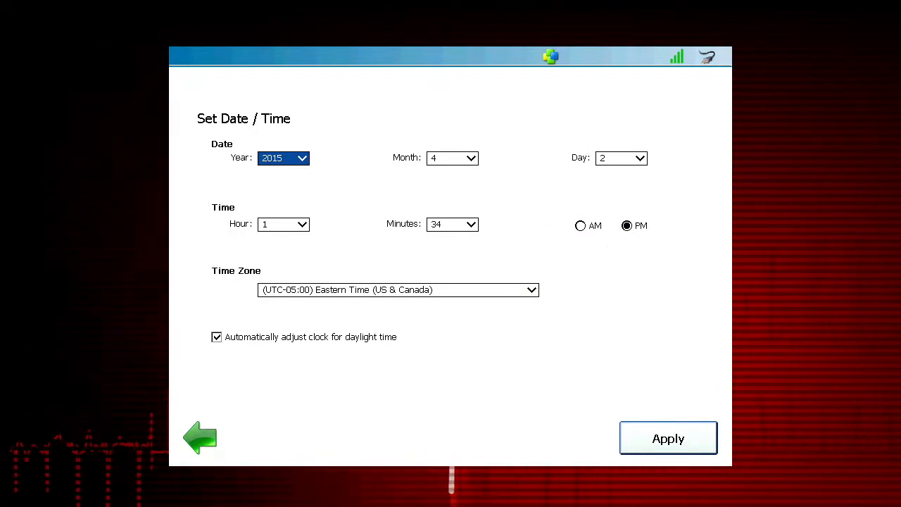
{"action": "left_click", "coordinate": [531, 290]}
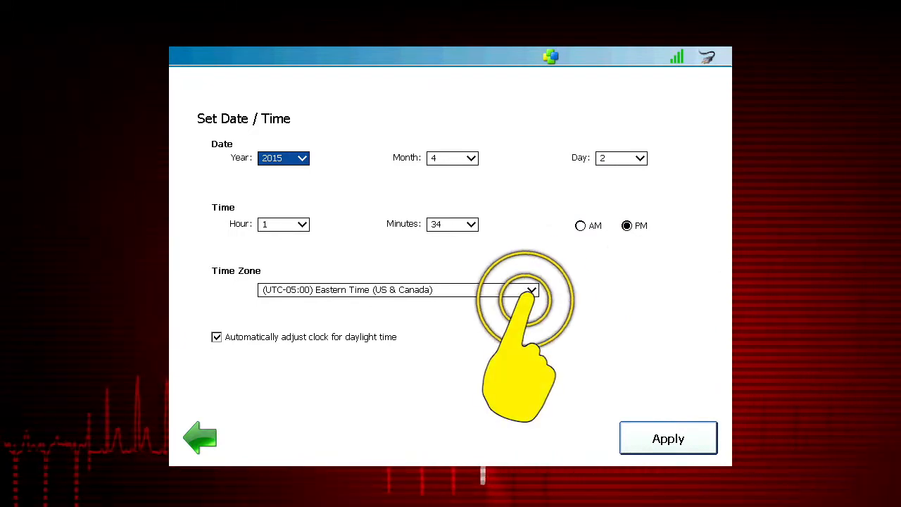